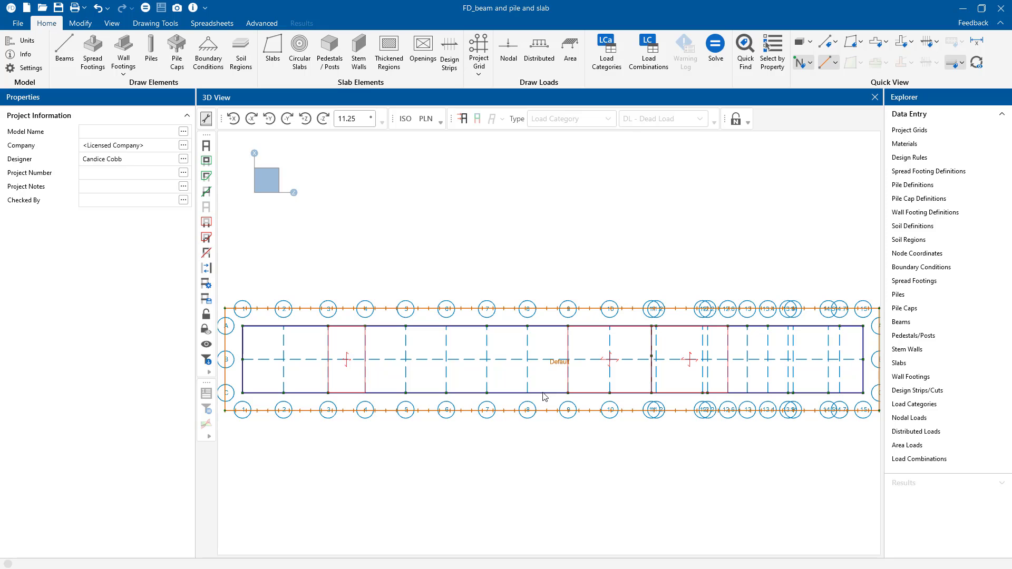
pyautogui.moveTo(335, 296)
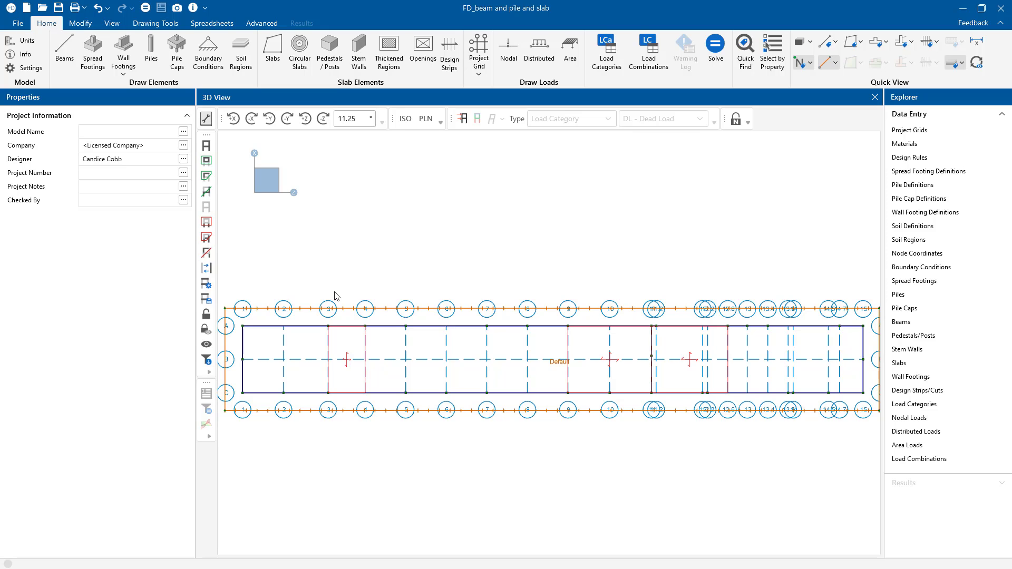
pyautogui.moveTo(396, 120)
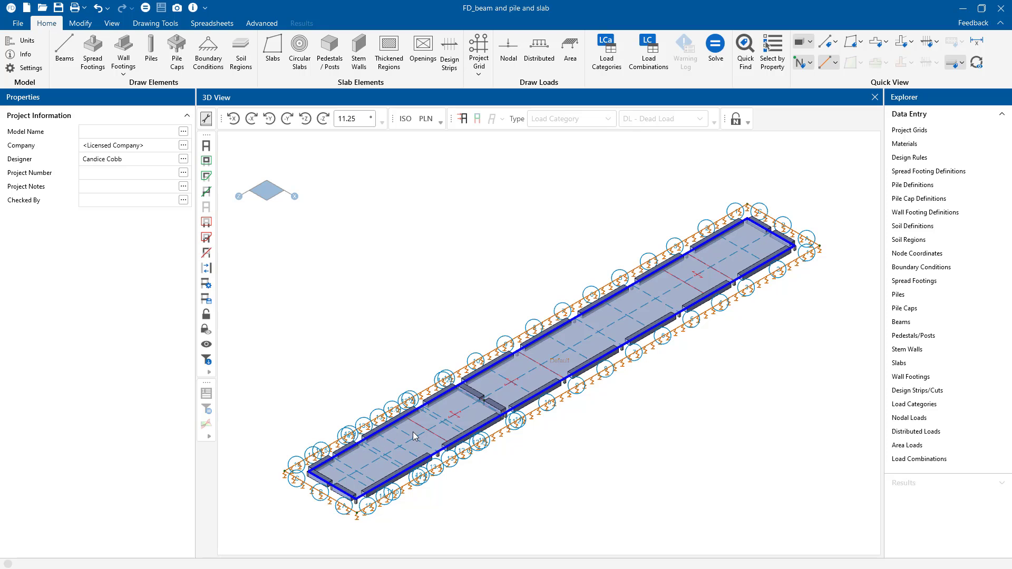
# Show the long pile-supported slab and its grade beams in isometric 3D view.
pyautogui.click(413, 436)
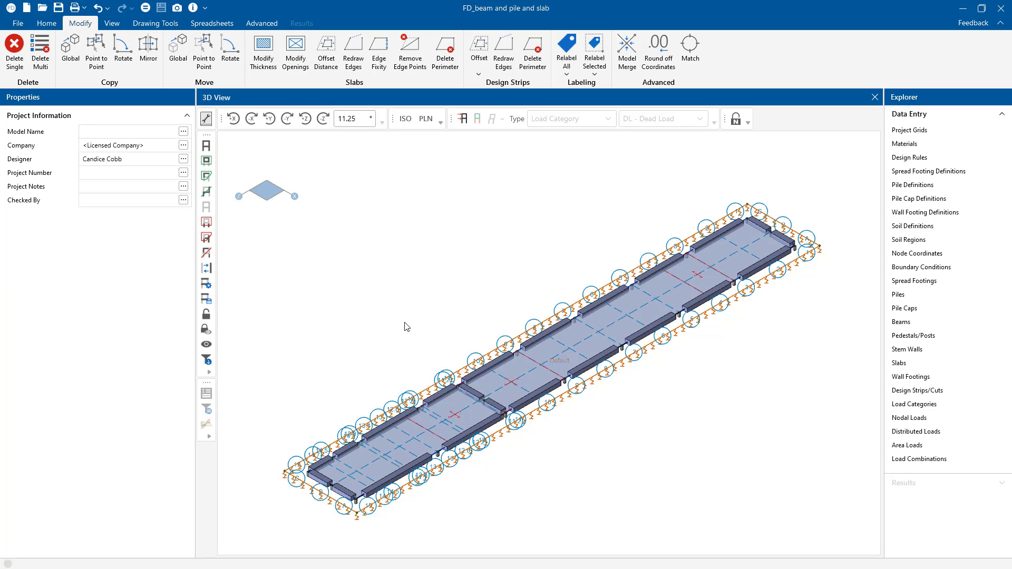
# Switch to plan view to inspect pile P8 and 8-inch slab S16.
pyautogui.click(425, 118)
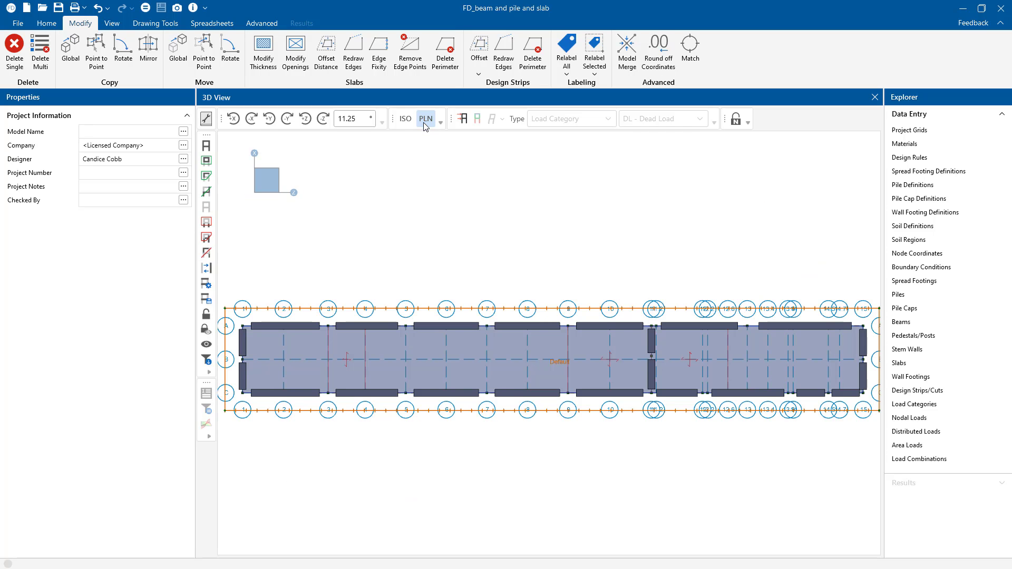
pyautogui.moveTo(512, 199)
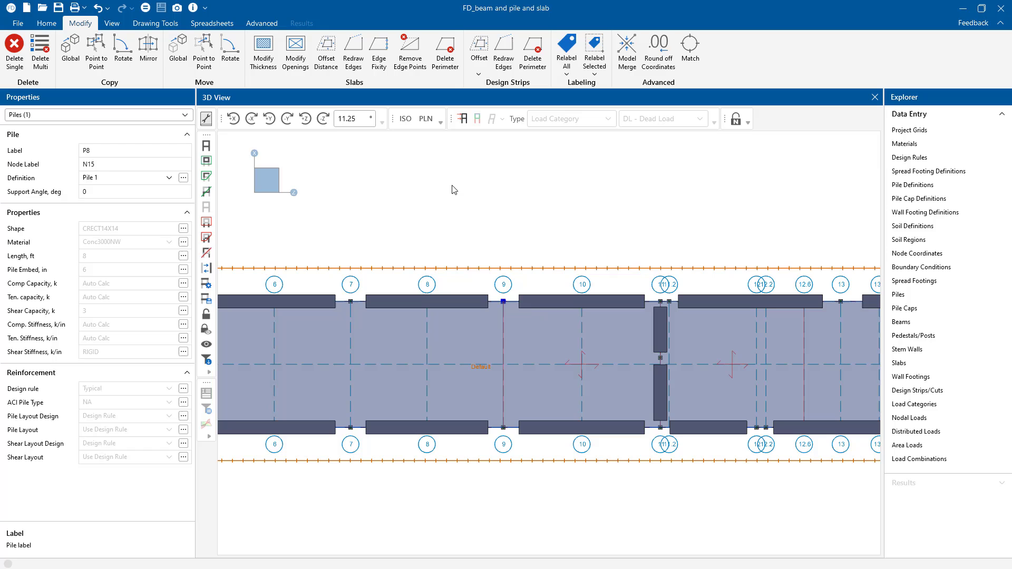
pyautogui.moveTo(334, 253)
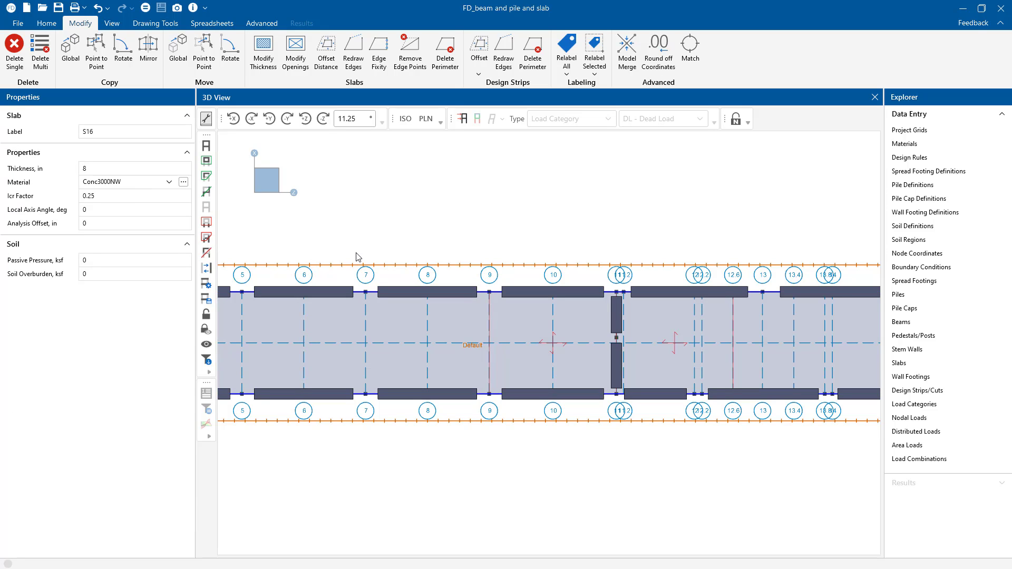
pyautogui.moveTo(926, 103)
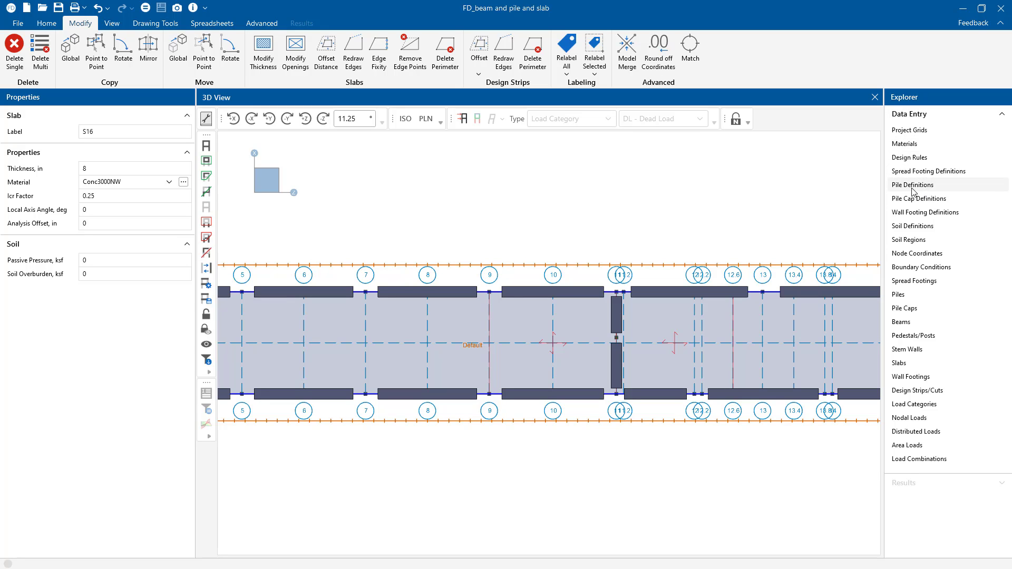
# Read Pile 1's label, embedment, stiffness and capacity fields in Pile Definitions, then close it.
pyautogui.click(912, 185)
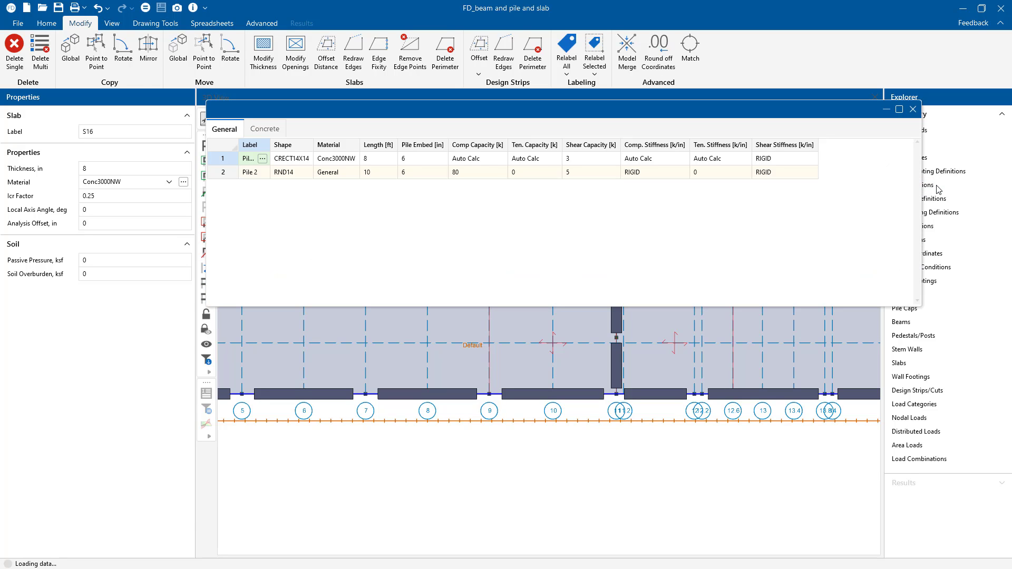
pyautogui.click(212, 23)
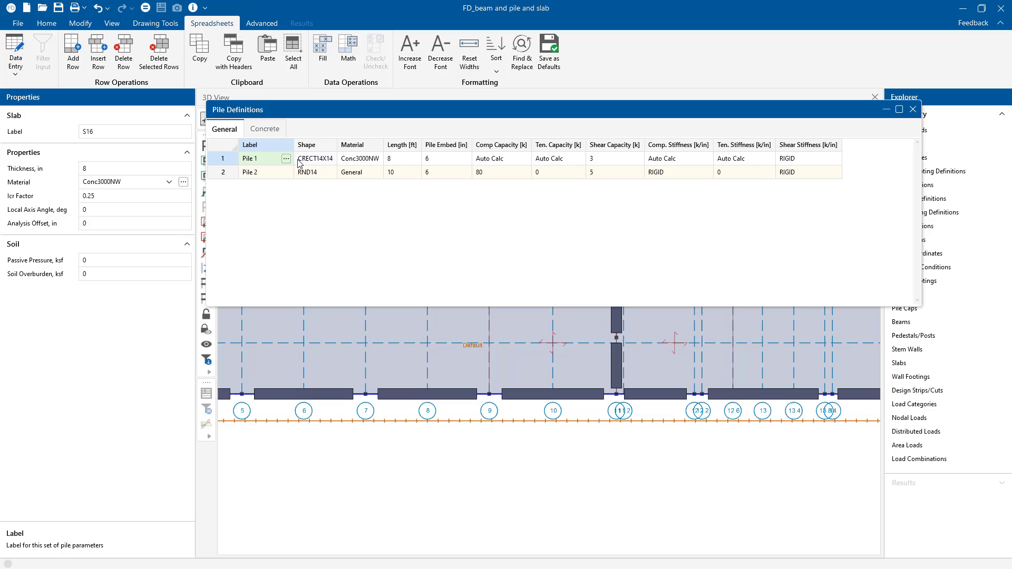
pyautogui.click(315, 158)
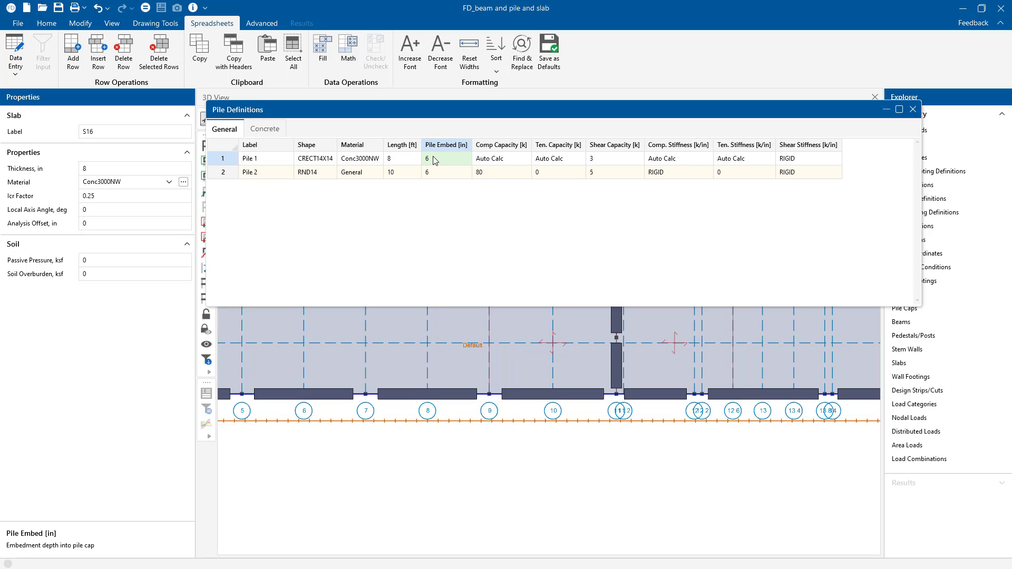
pyautogui.click(446, 158)
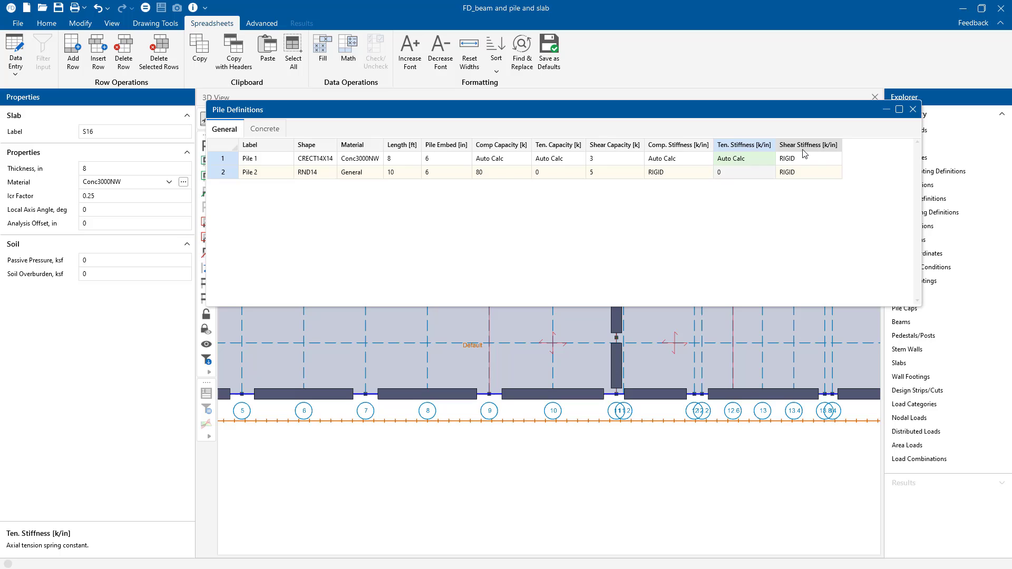
pyautogui.click(807, 158)
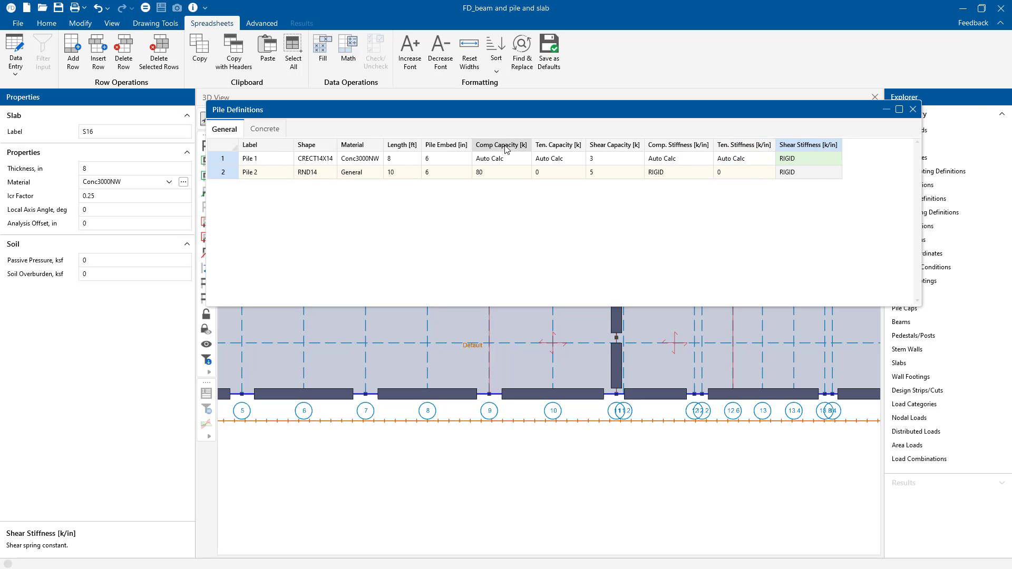
pyautogui.click(557, 158)
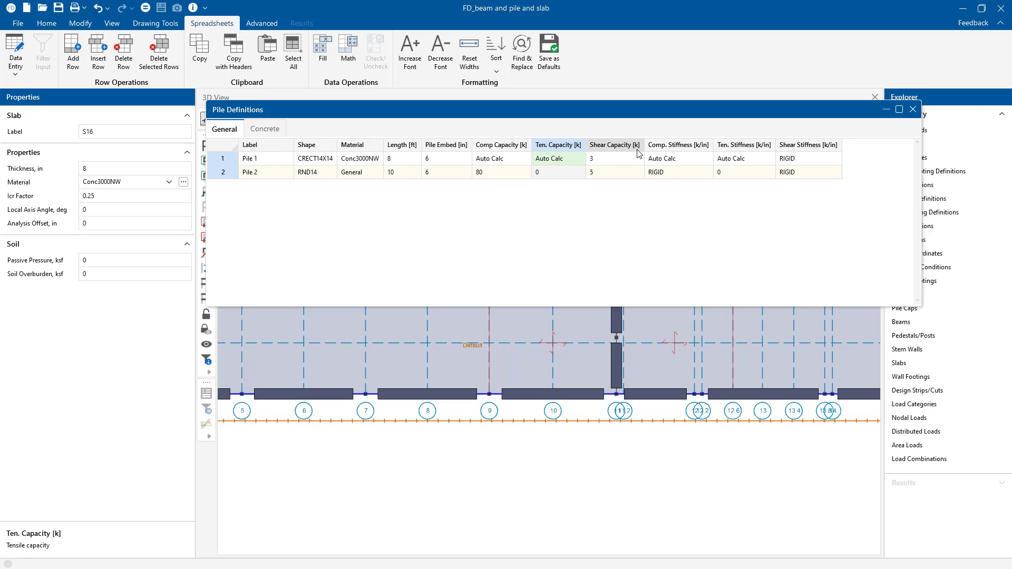
pyautogui.click(613, 158)
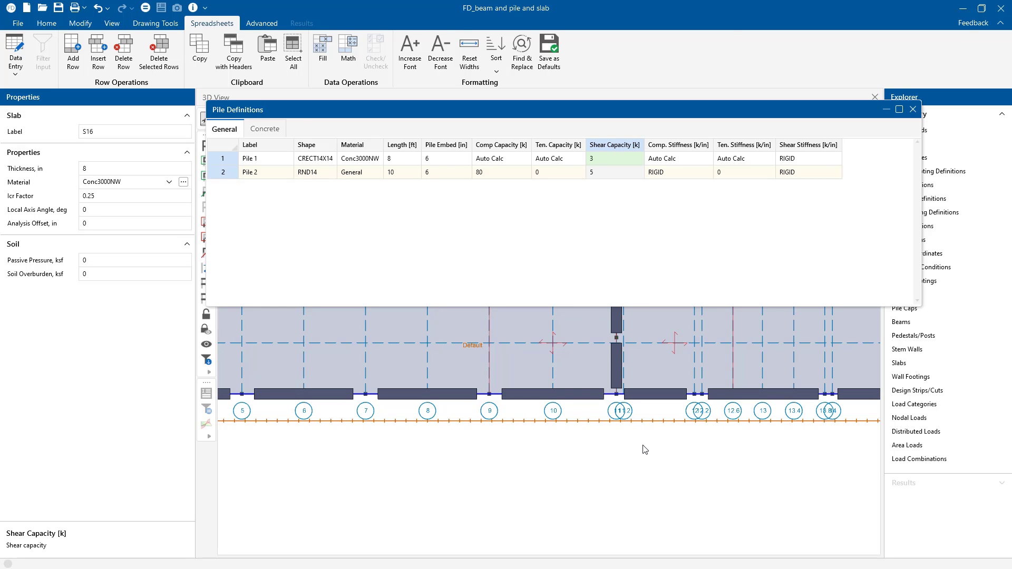
pyautogui.click(912, 109)
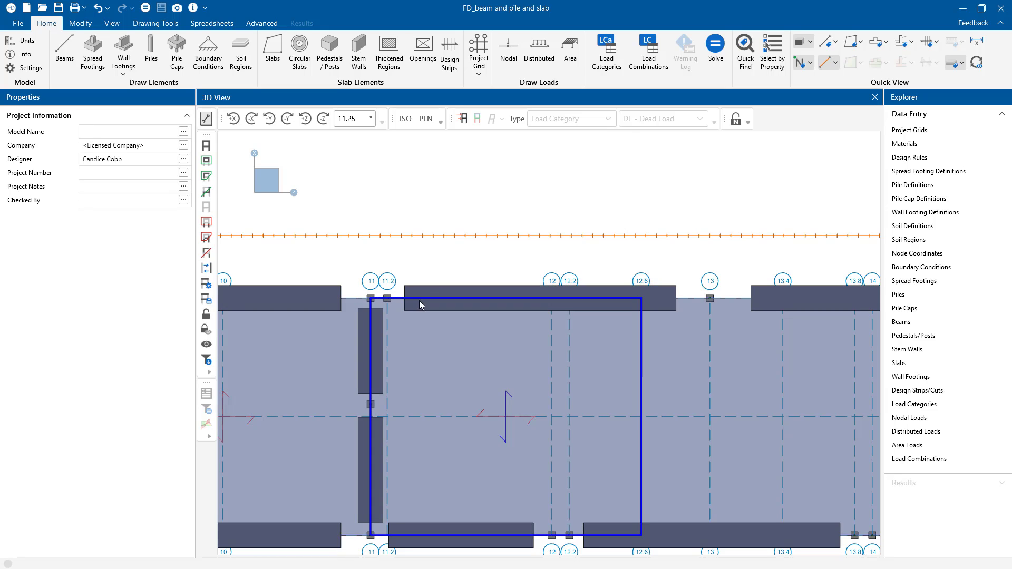
# Solve the model and close the punching shear Warning Log.
pyautogui.click(711, 299)
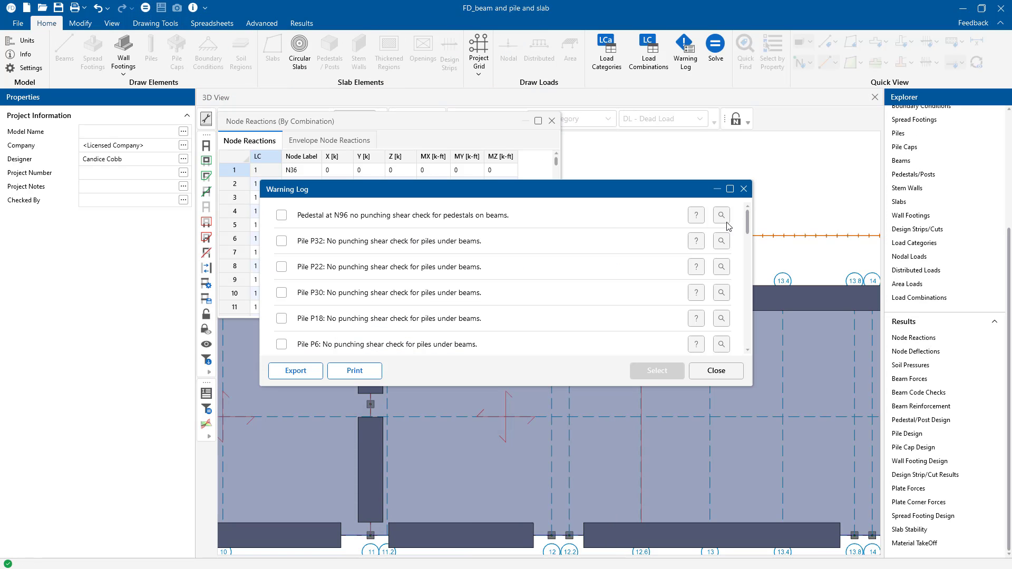
pyautogui.click(715, 371)
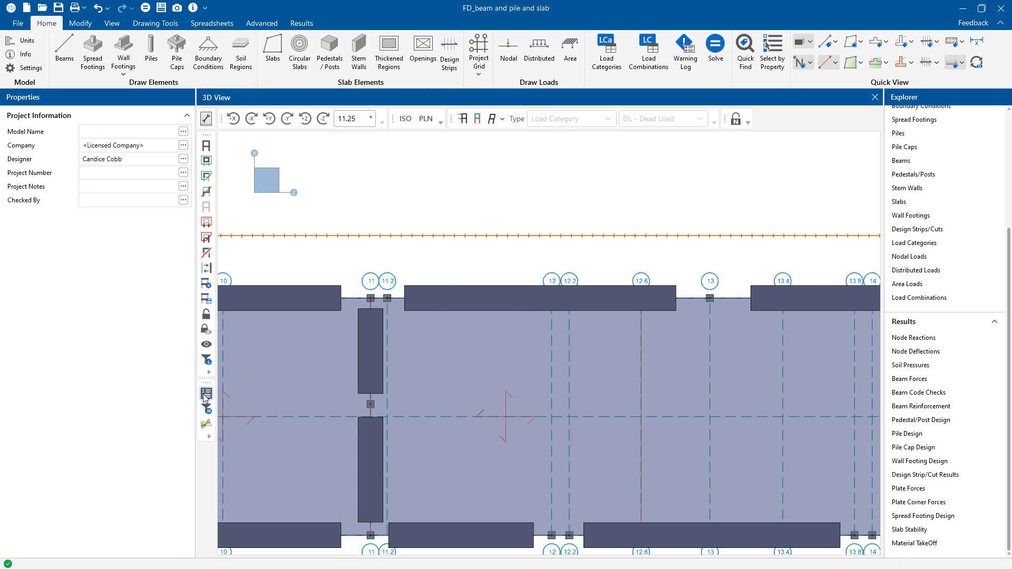
# Open beam B25's detail report and scroll down to the rebar detailing.
pyautogui.click(206, 394)
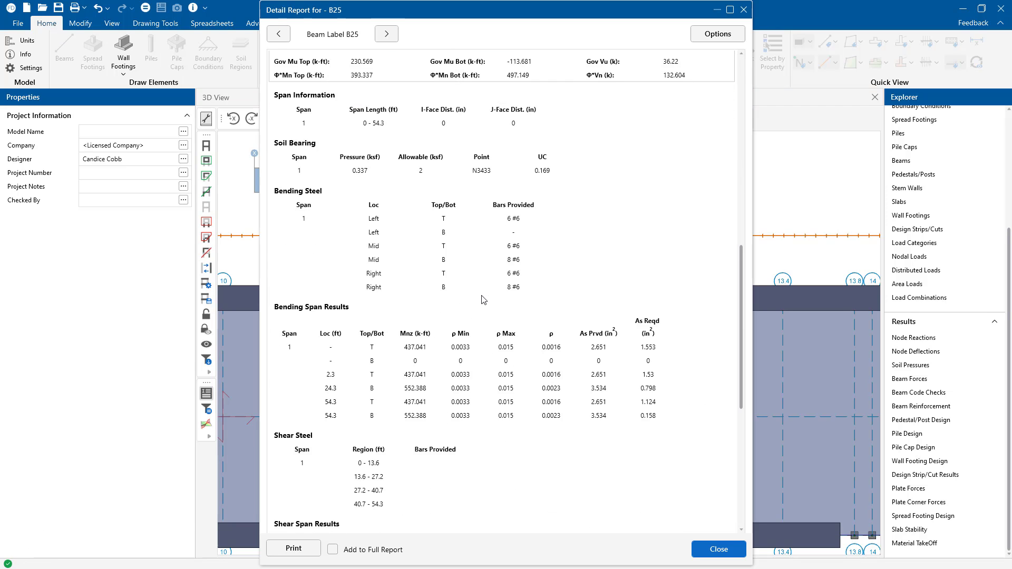
pyautogui.scroll(-3)
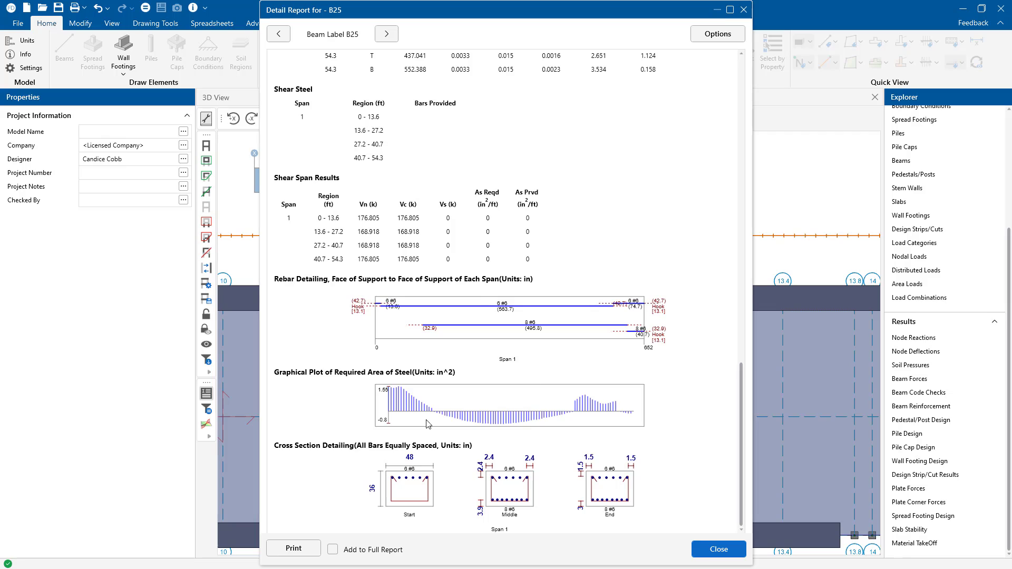
pyautogui.moveTo(317, 462)
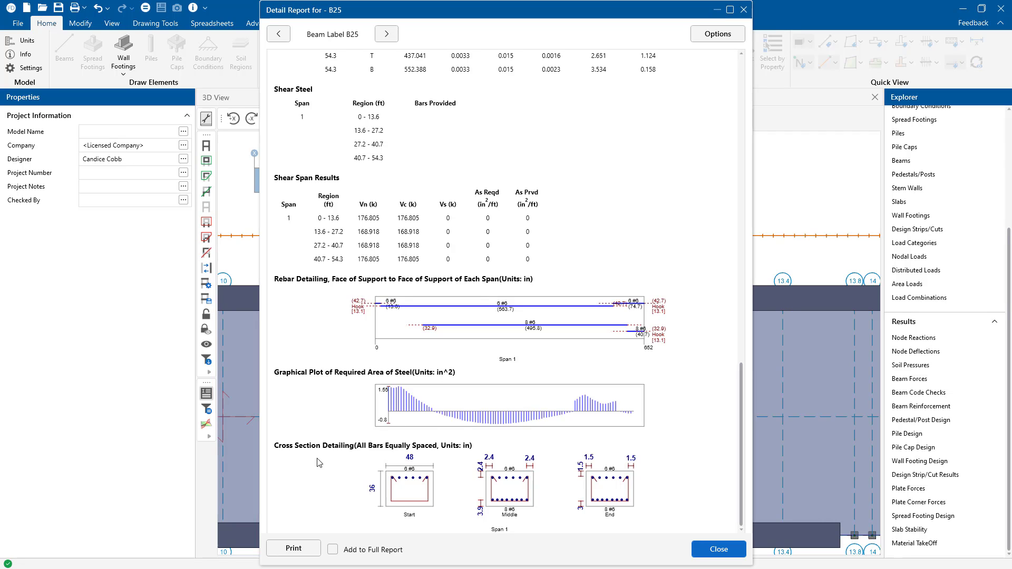
pyautogui.moveTo(633, 511)
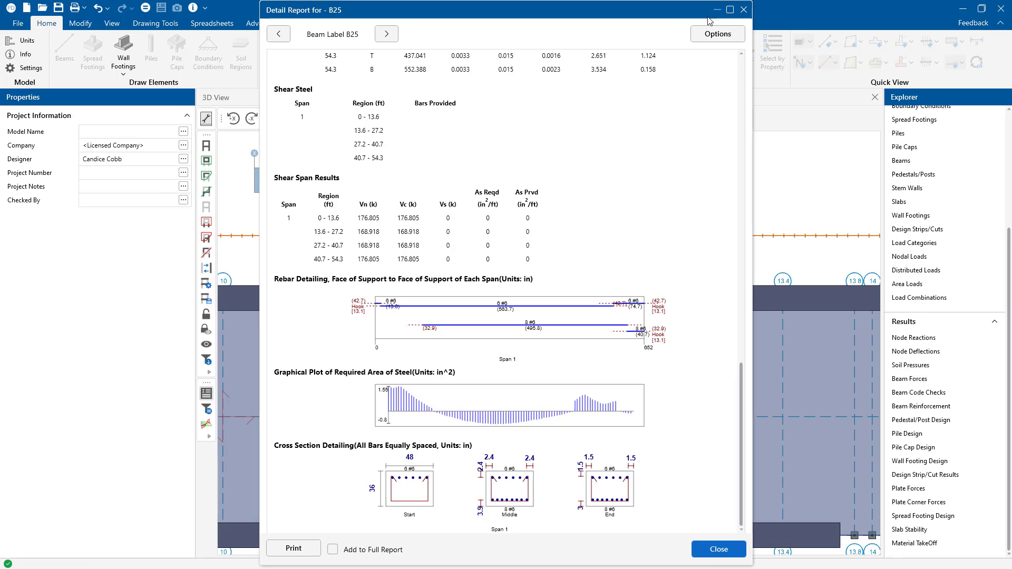
# Close B25's report, then open and close the DS7-X50 design cut report.
pyautogui.click(718, 549)
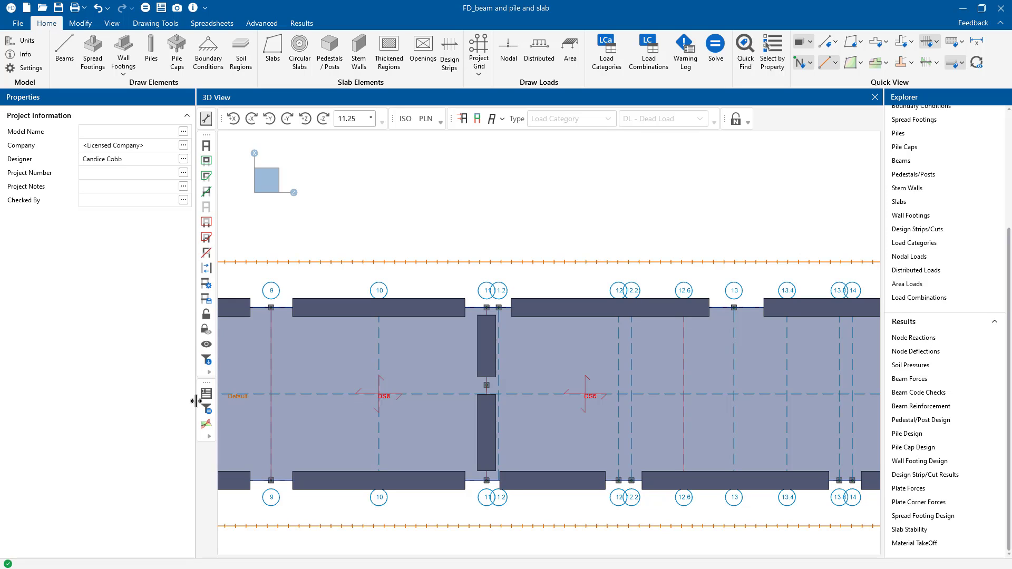
pyautogui.moveTo(206, 394)
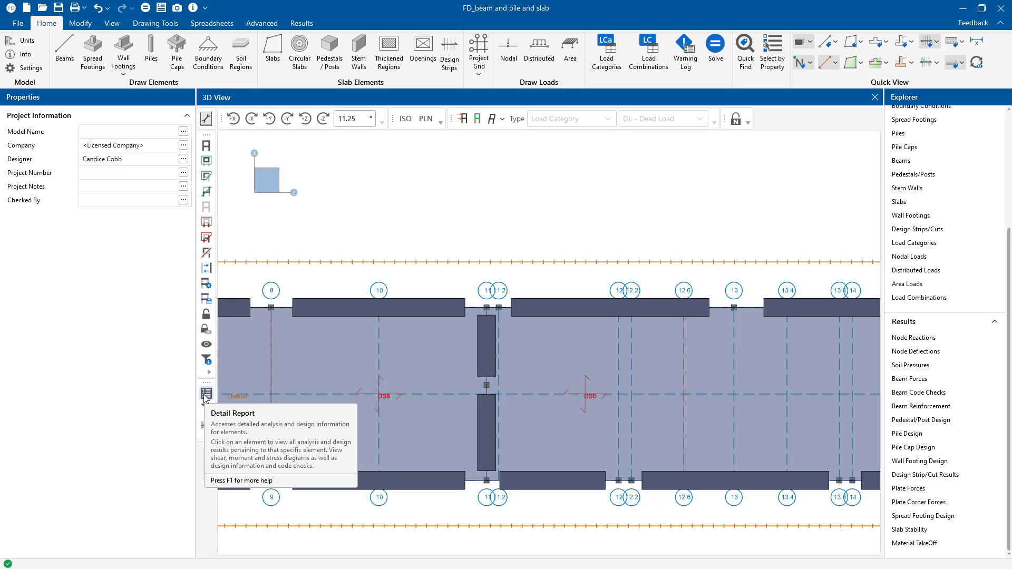
pyautogui.click(205, 395)
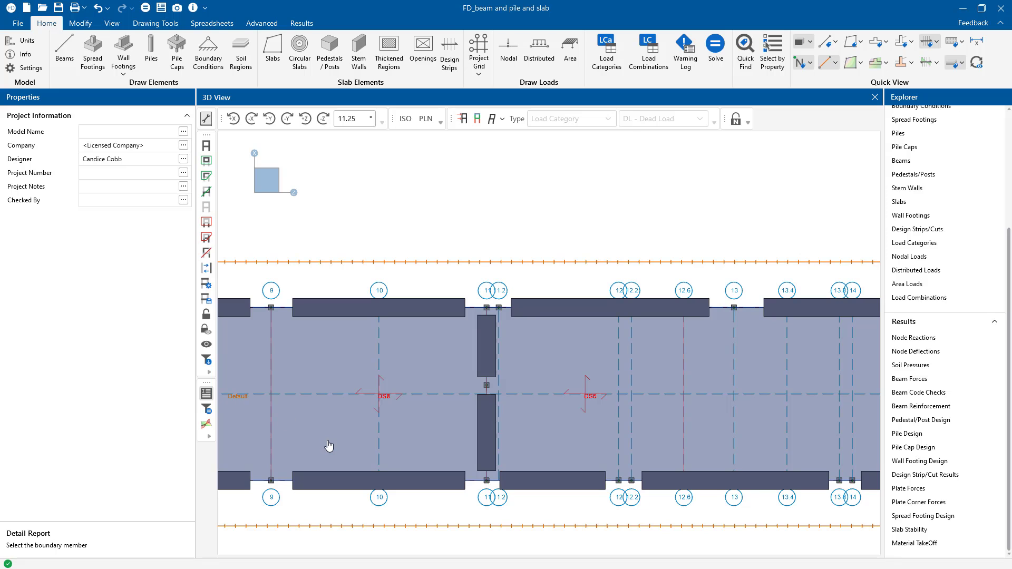
pyautogui.moveTo(405, 349)
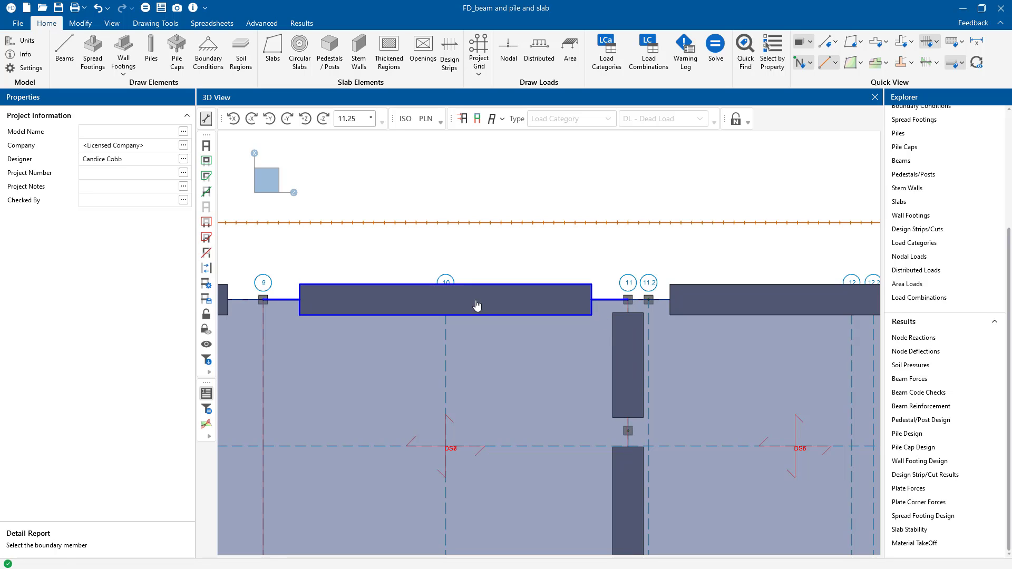
pyautogui.click(287, 358)
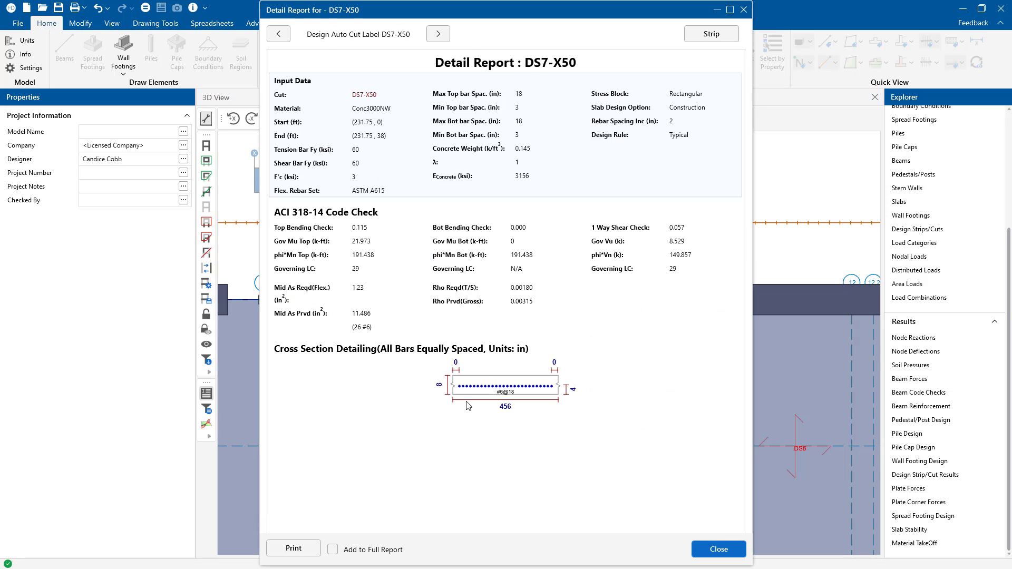
pyautogui.moveTo(590, 127)
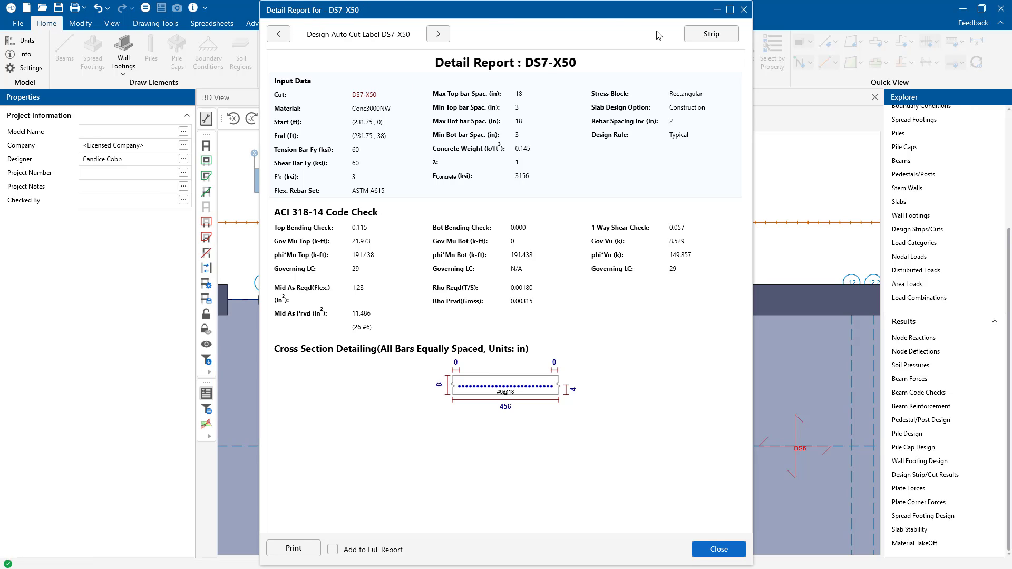
pyautogui.click(711, 34)
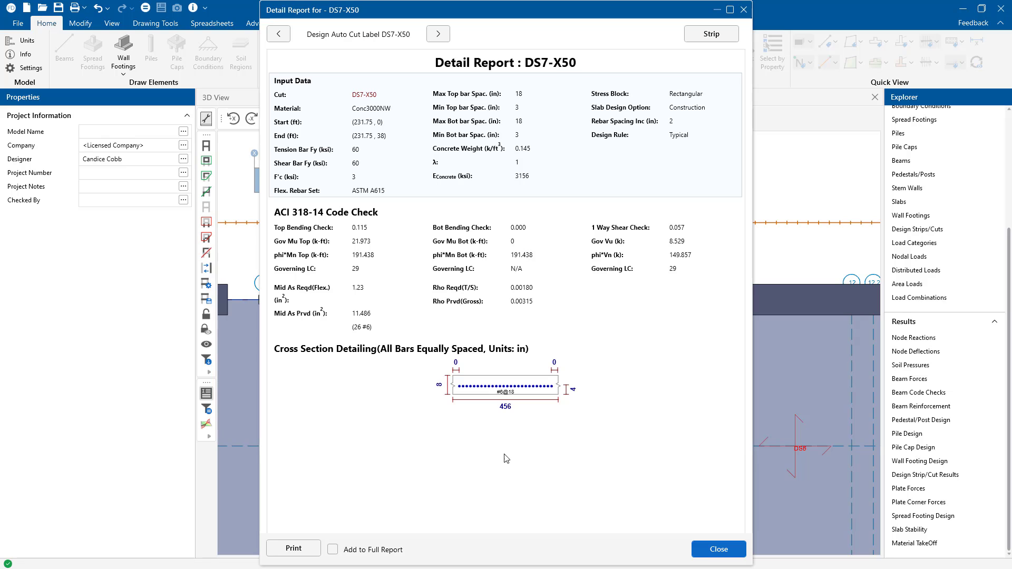
pyautogui.click(717, 549)
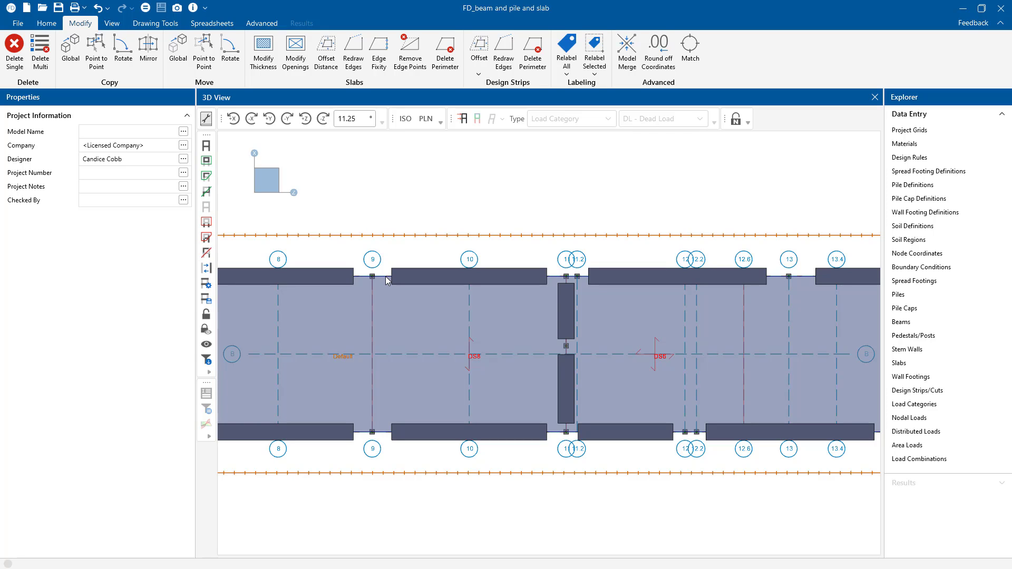
pyautogui.moveTo(336, 135)
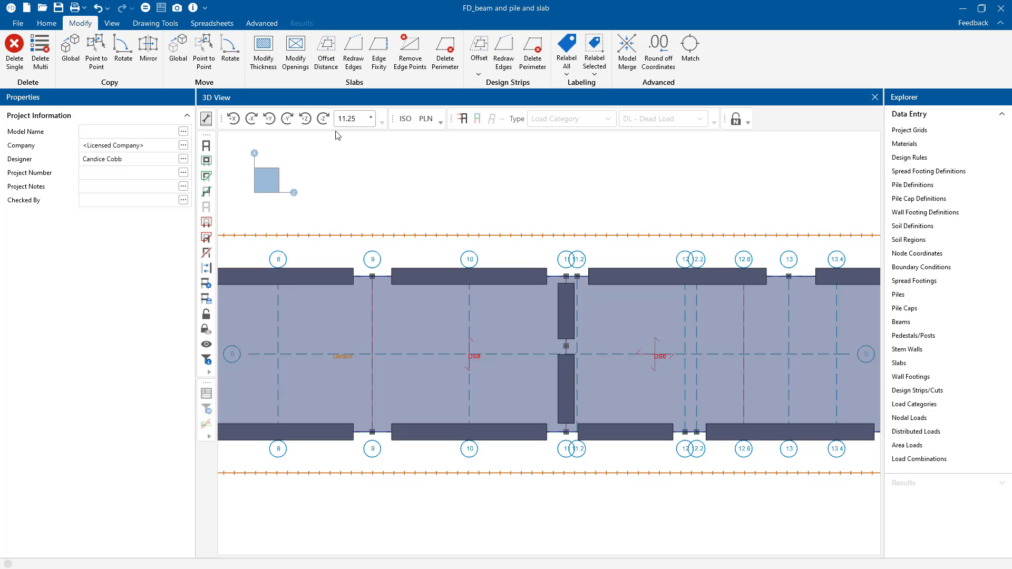
# Display the drawing grid and open the FD_thickened pile and slab model.
pyautogui.click(155, 23)
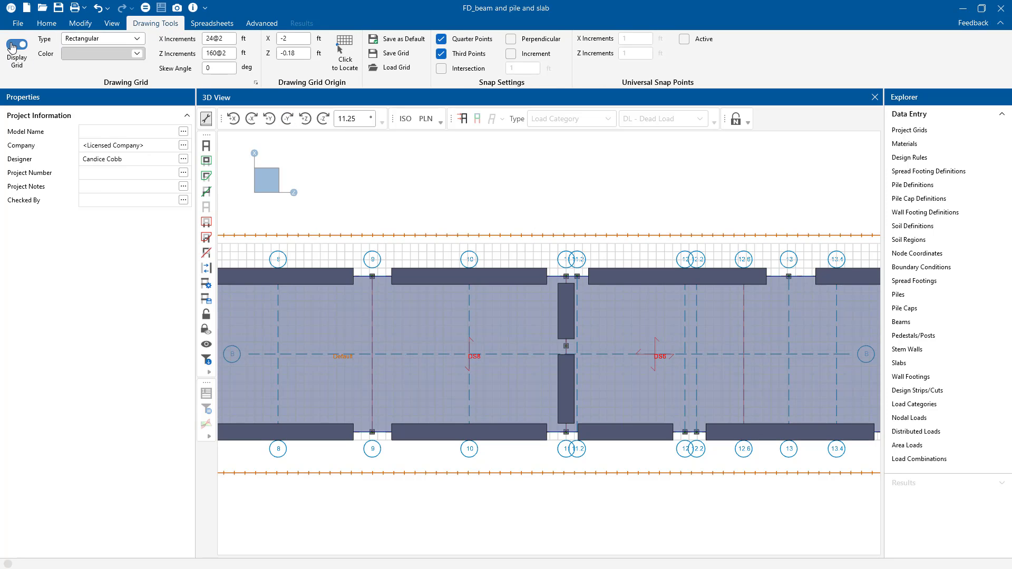
pyautogui.click(15, 43)
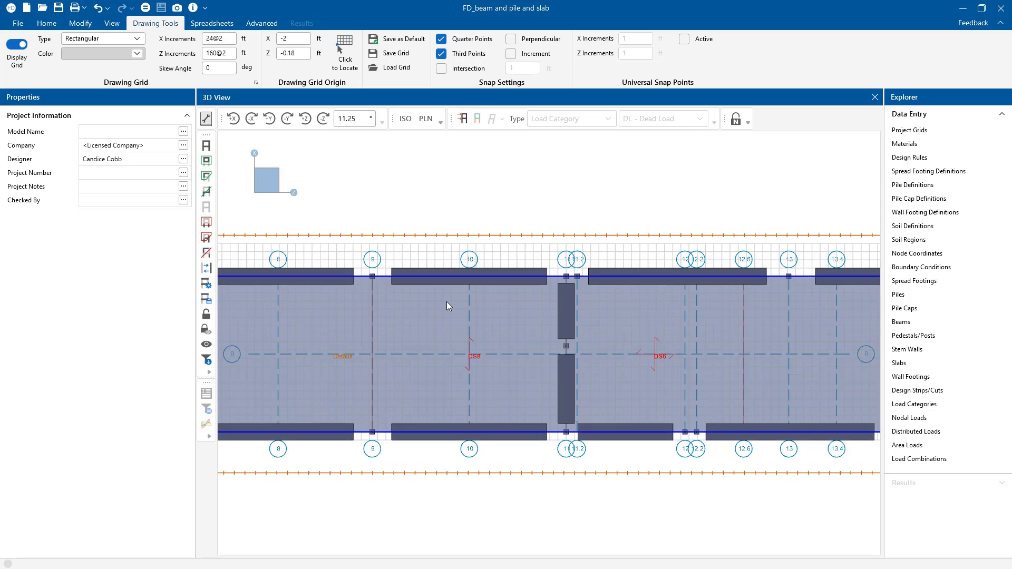
pyautogui.moveTo(439, 291)
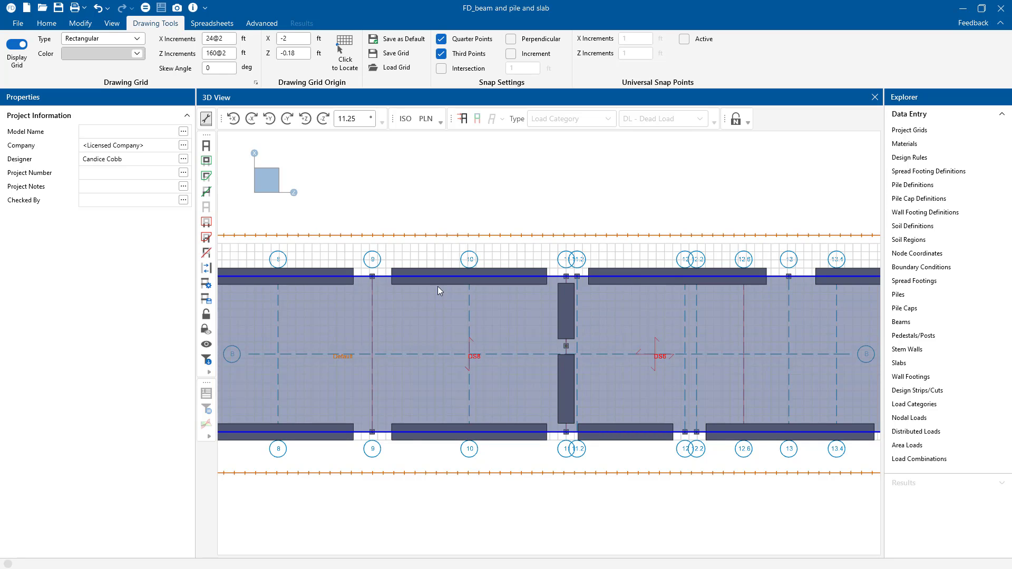
pyautogui.click(47, 23)
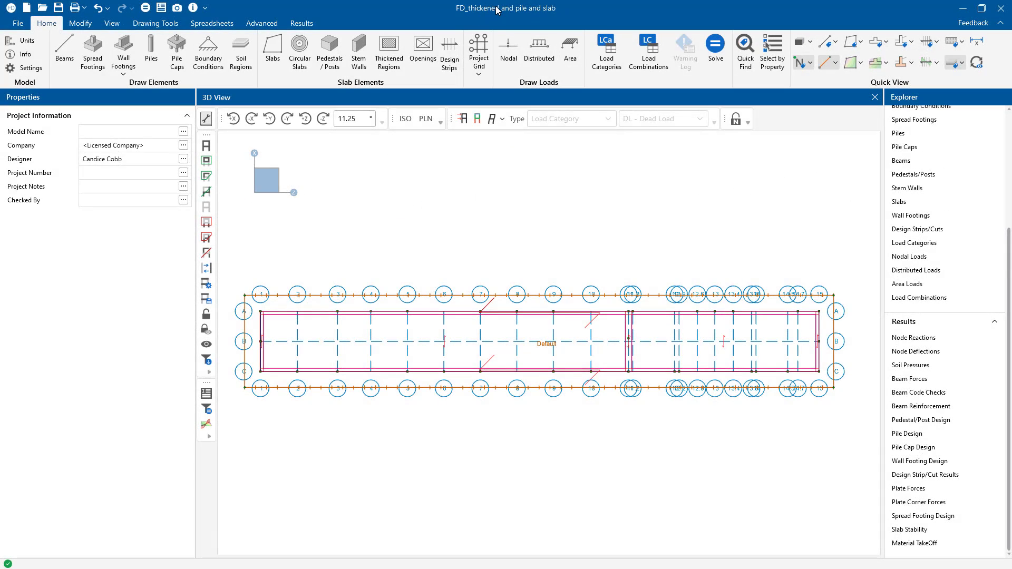
pyautogui.moveTo(700, 345)
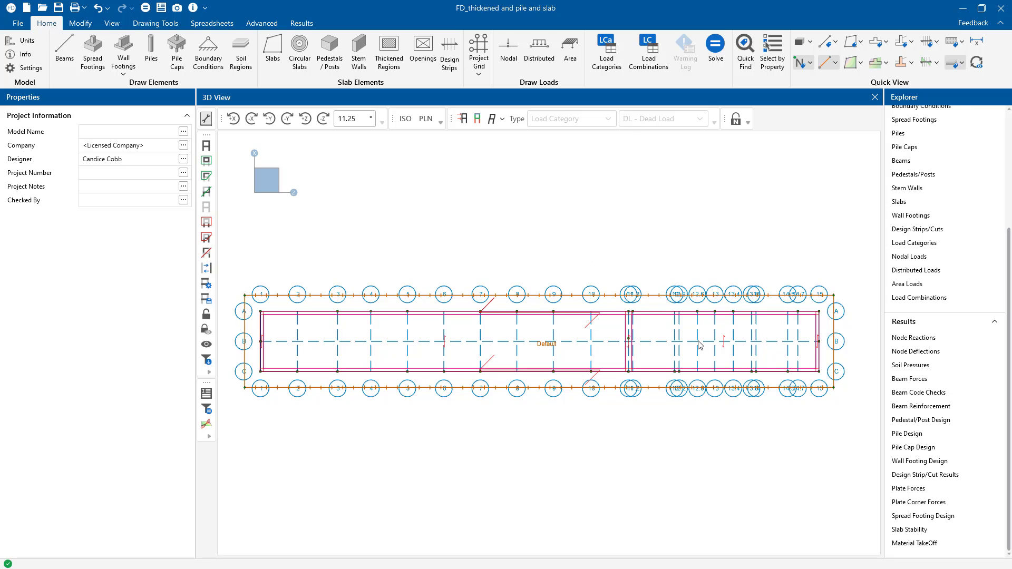
# Show the model isometrically and select slab regions S1A and S1B to check their 8 in thickness.
pyautogui.click(405, 118)
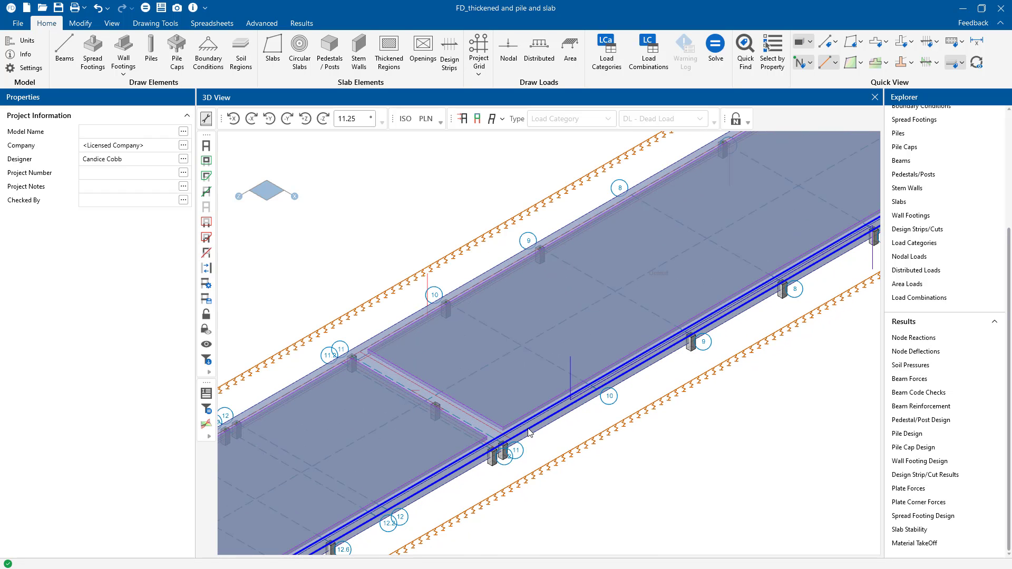
pyautogui.click(517, 448)
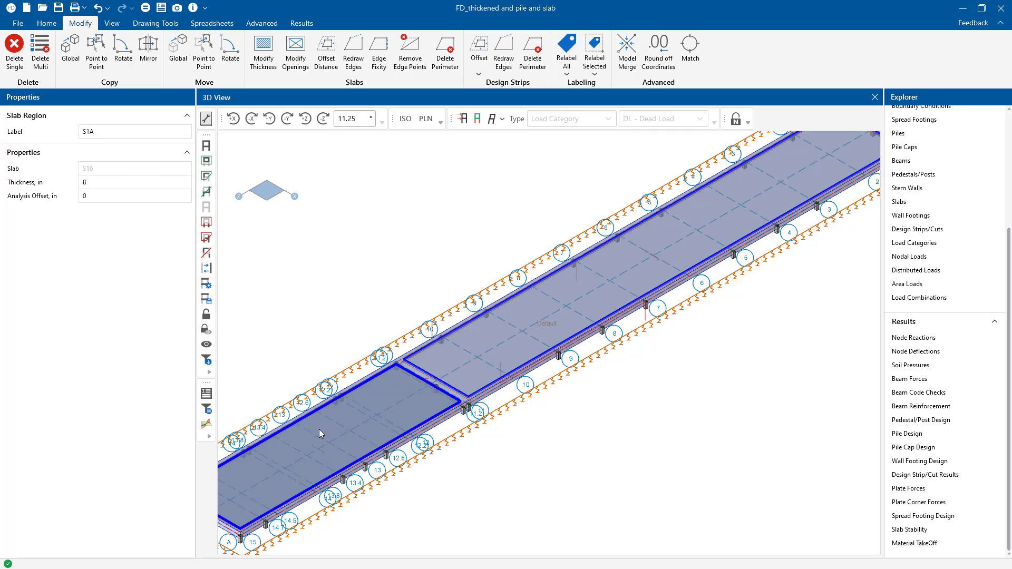
pyautogui.click(46, 23)
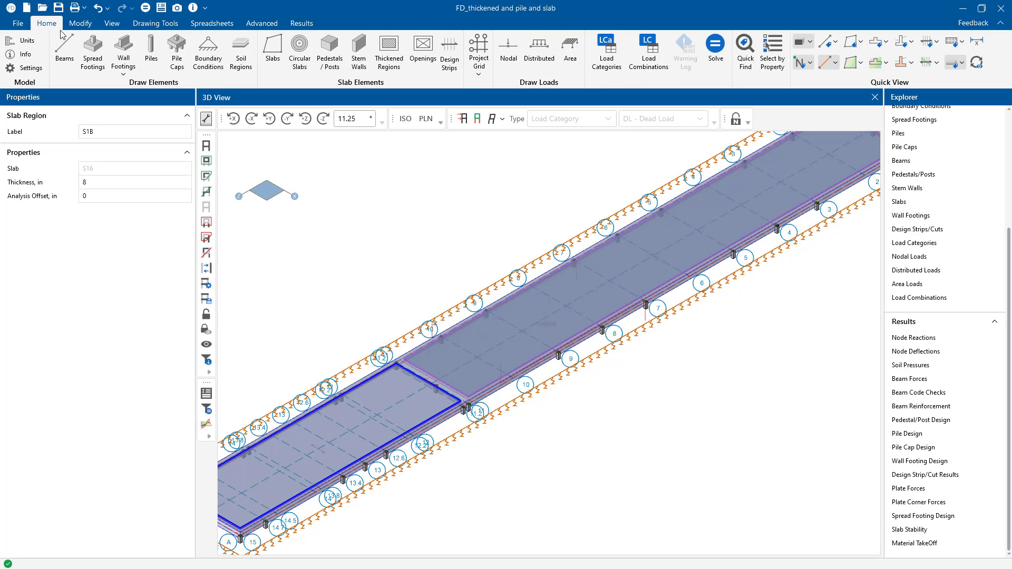
pyautogui.moveTo(421, 250)
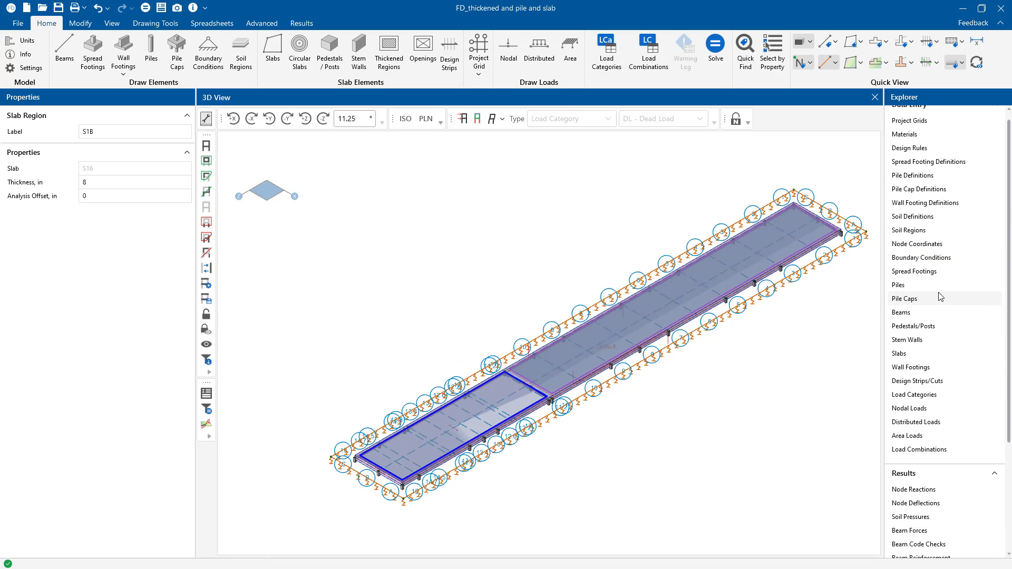
# Compare the 36 in slab with the 8 in regions in the Slab Regions and Slabs tables.
pyautogui.click(212, 23)
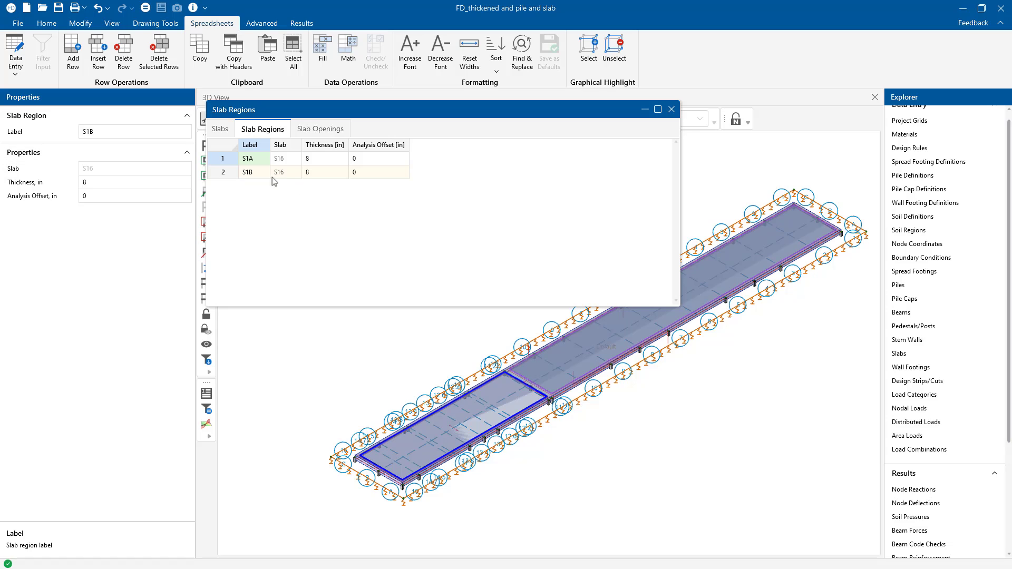
pyautogui.click(220, 129)
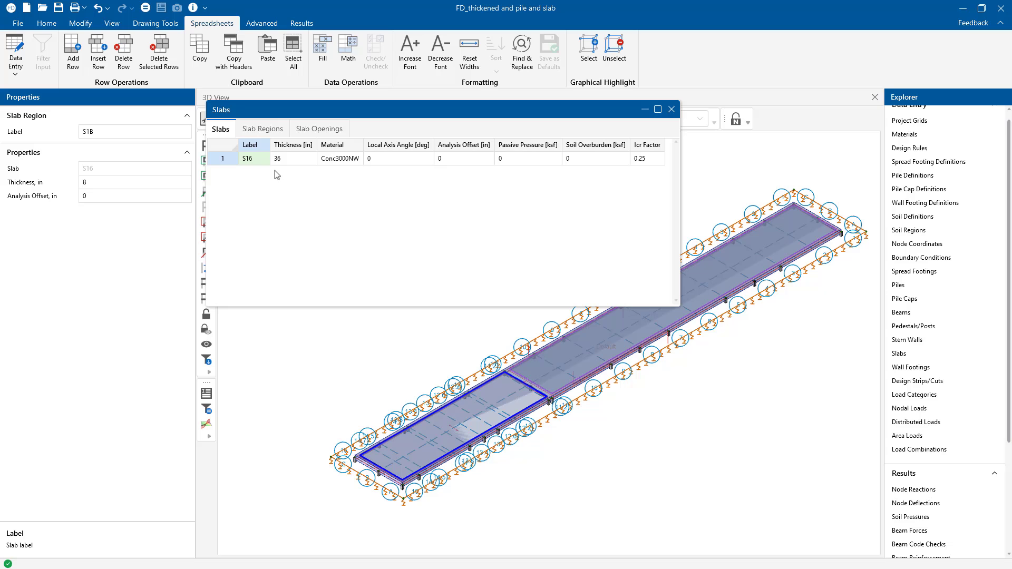
pyautogui.click(262, 129)
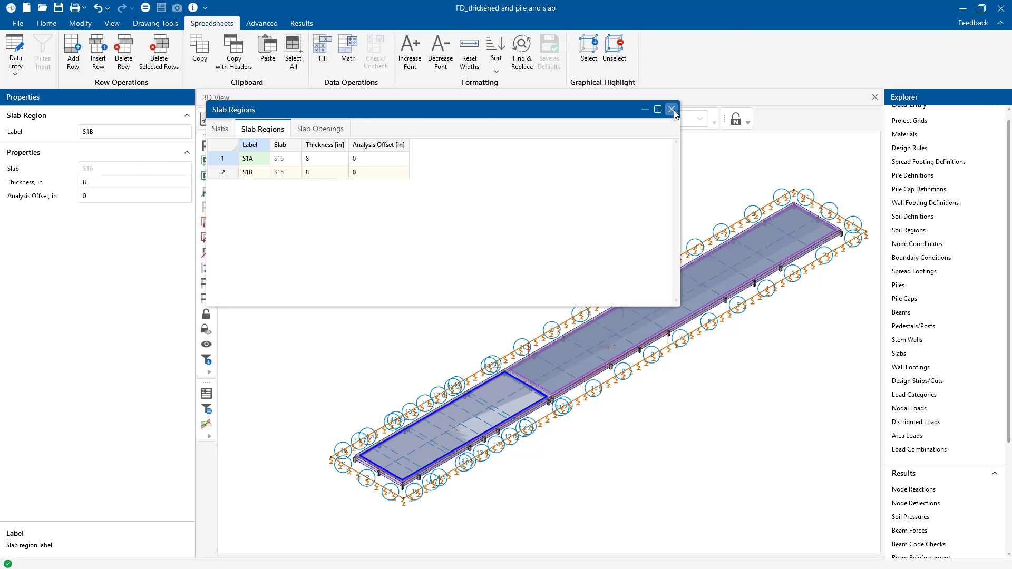
pyautogui.click(672, 109)
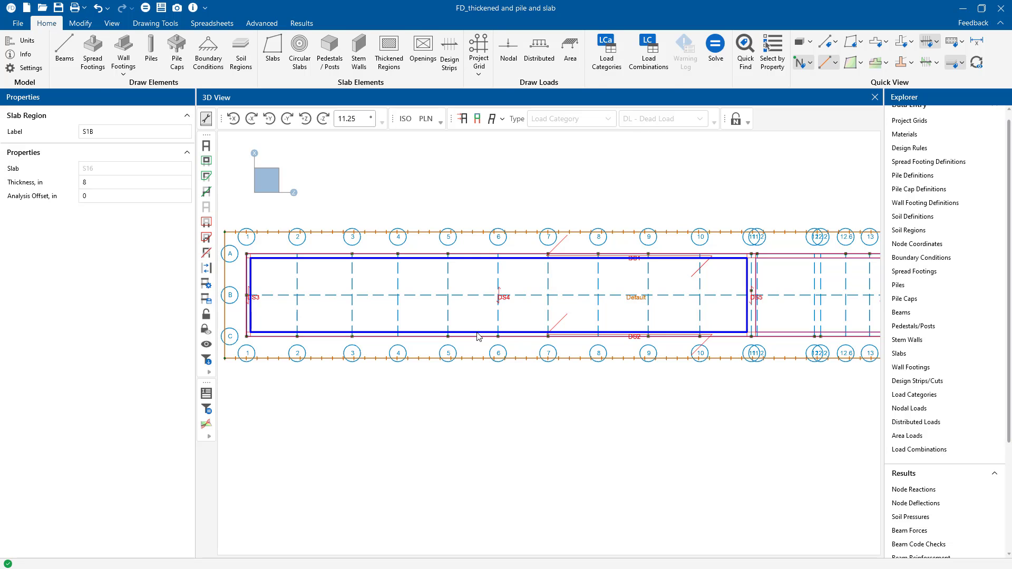
# Open design strip DS1's detail report with shear and moment diagrams.
pyautogui.click(80, 23)
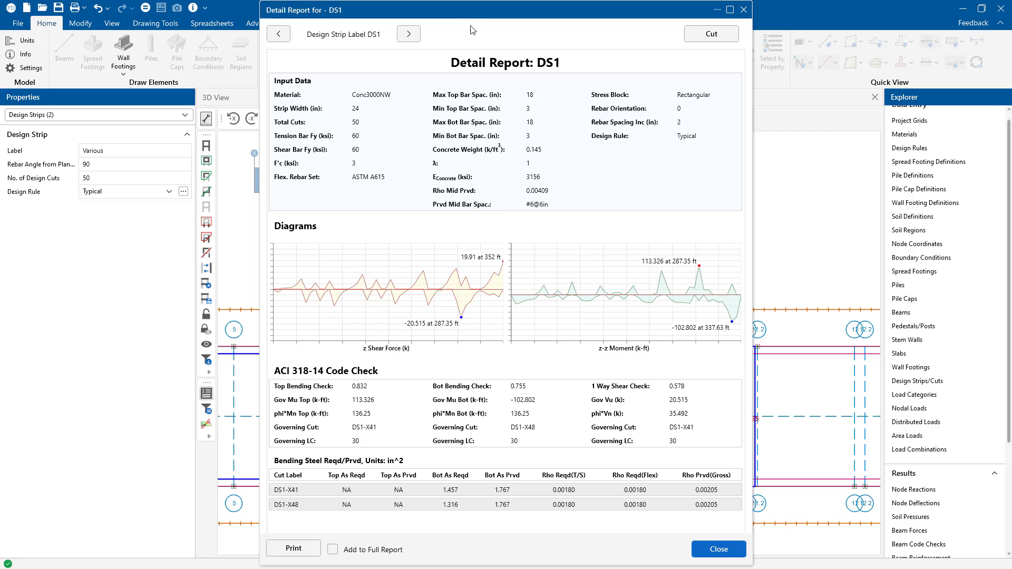
# Inspect the governing cut DS1-X41, back to the DS1 strip report, then close it.
pyautogui.click(408, 34)
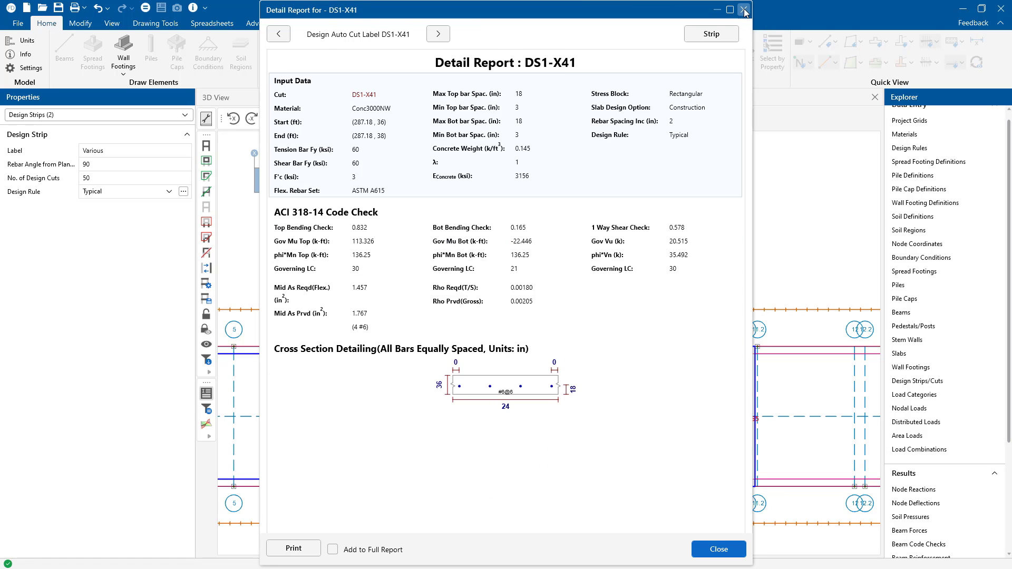
pyautogui.click(744, 10)
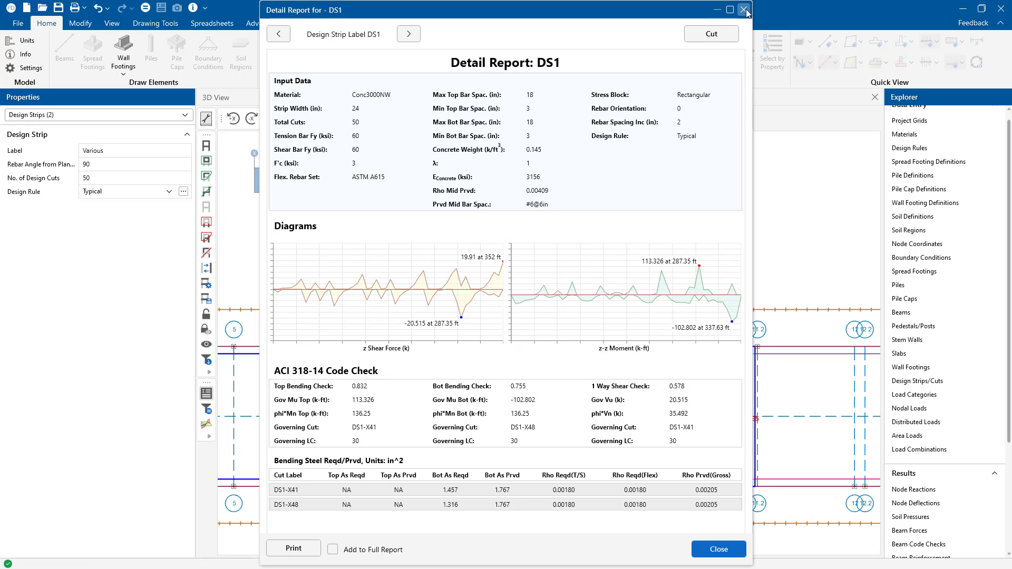
pyautogui.click(745, 9)
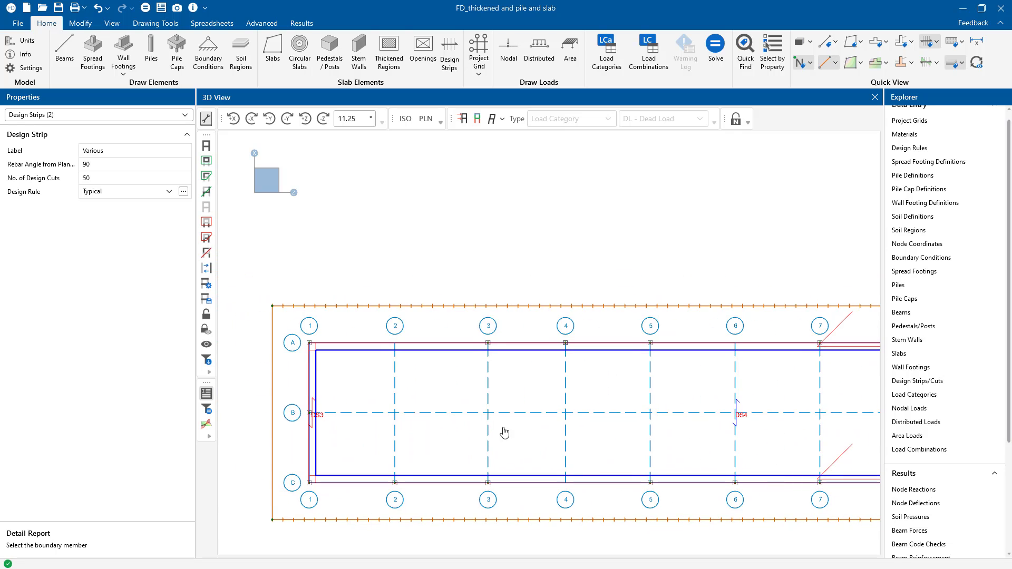
# Check the DS3 strip report and the DS4-X39 cut report, then close them.
pyautogui.click(313, 388)
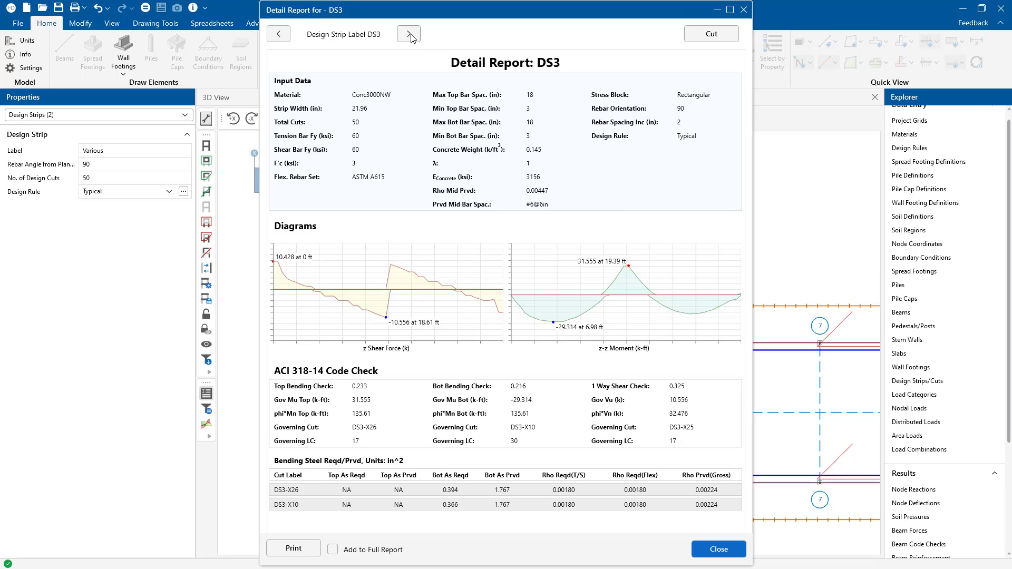
pyautogui.click(408, 34)
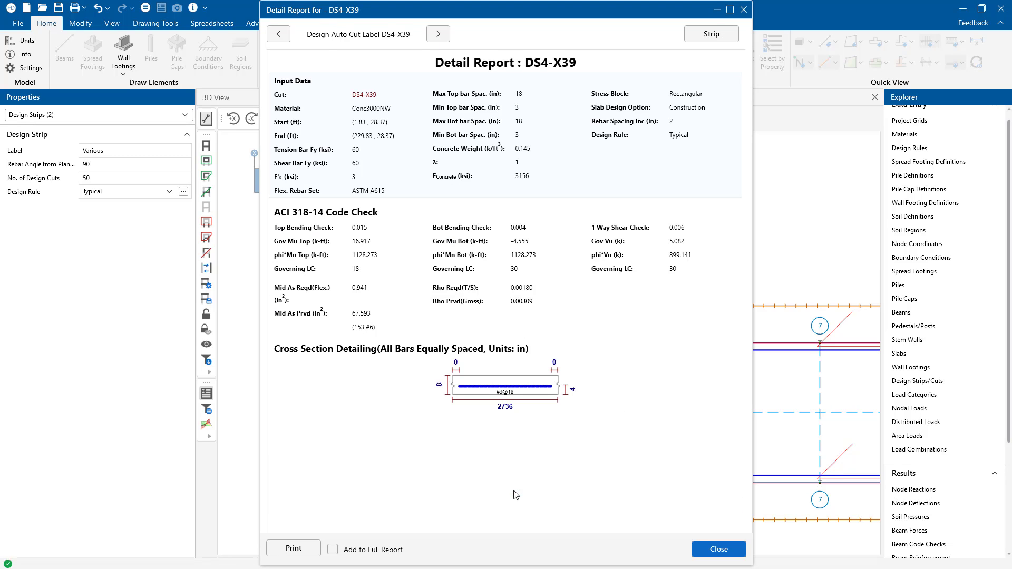
pyautogui.moveTo(583, 396)
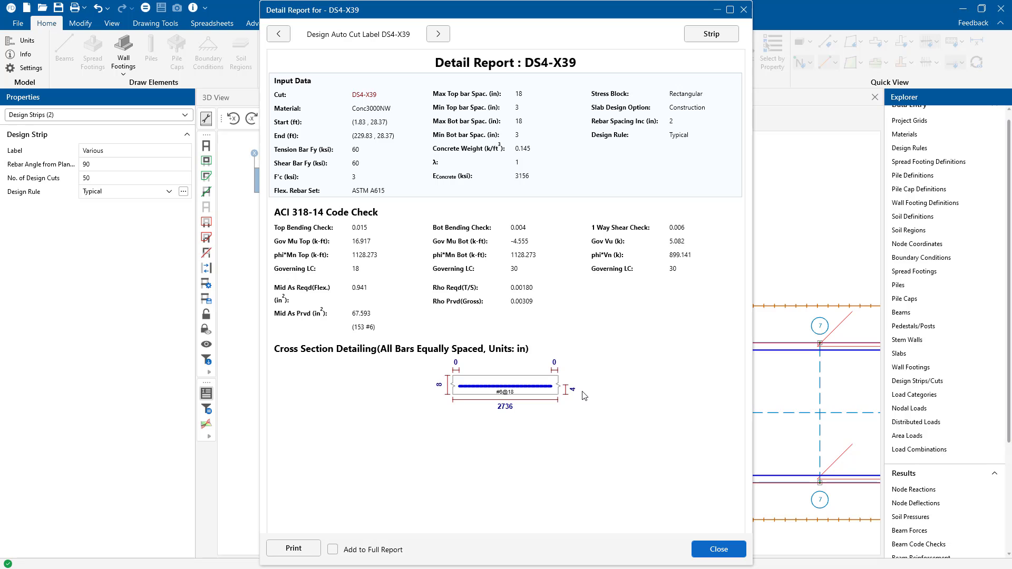
pyautogui.click(717, 549)
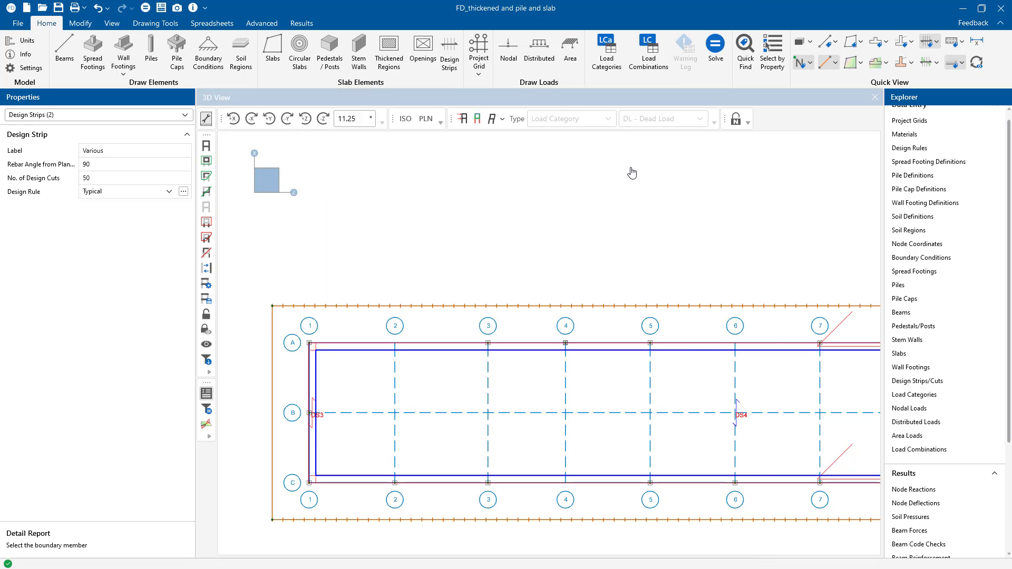
pyautogui.moveTo(748, 433)
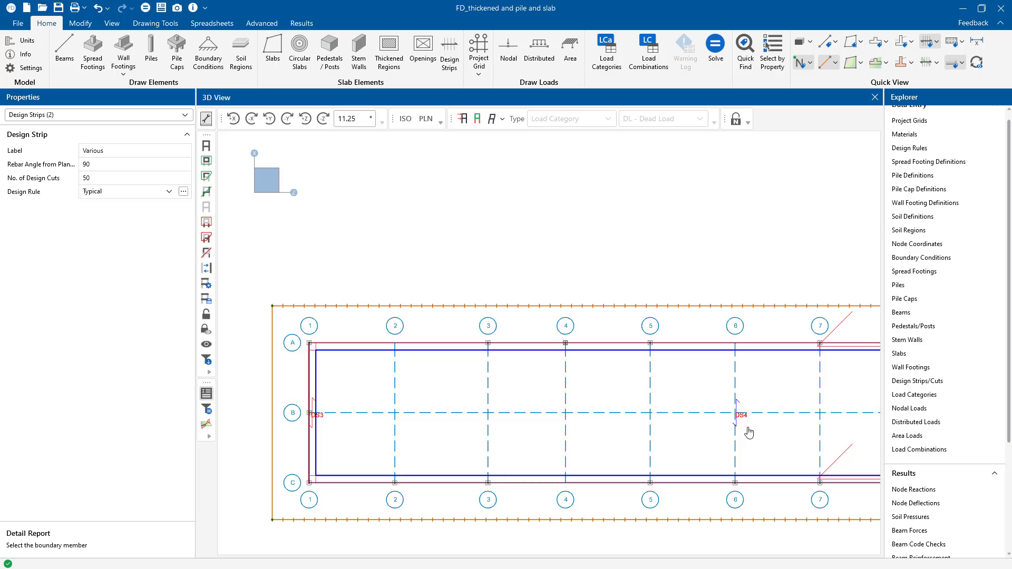